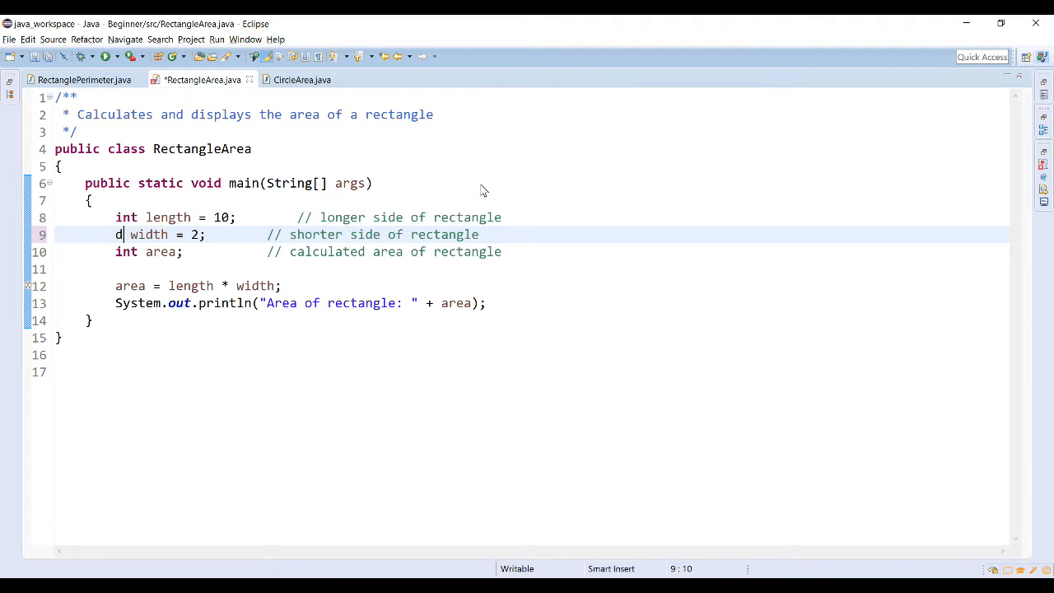
# - Change width's declaration to double width = 2.5; in RectangleArea
pyautogui.write('ouble')
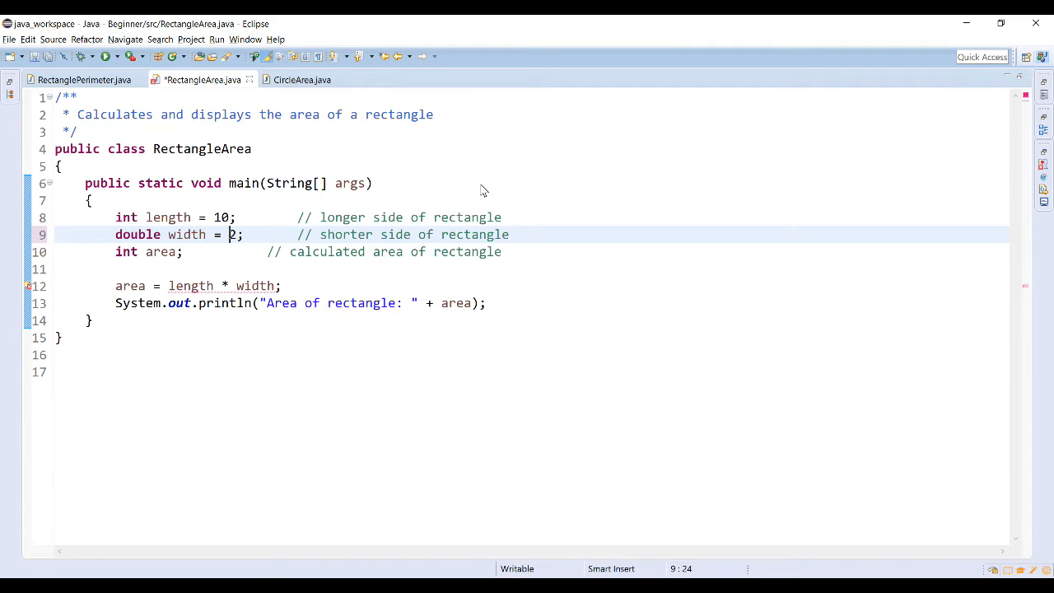
pyautogui.write('.5')
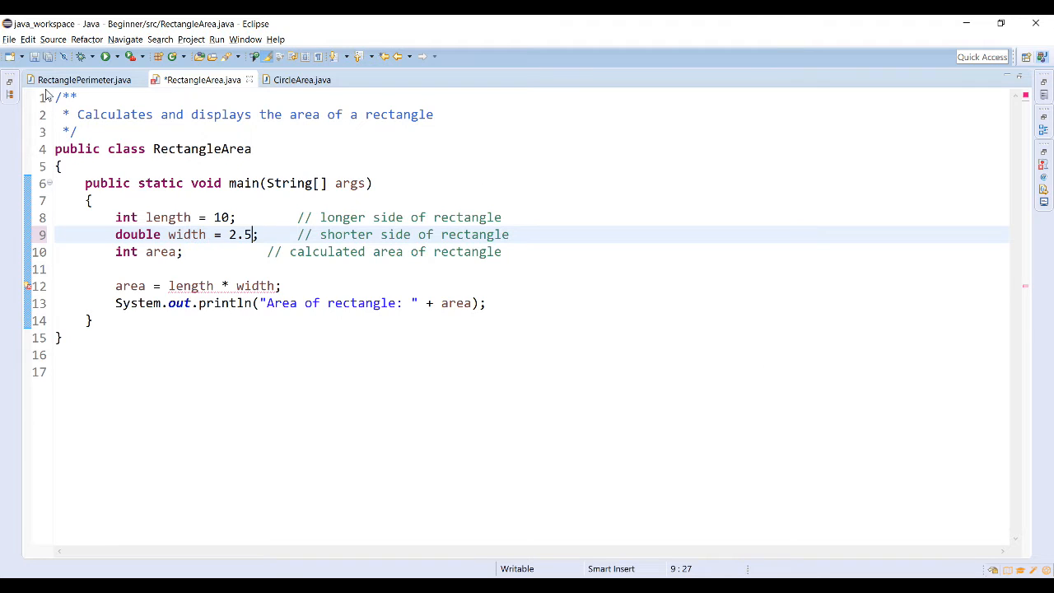
pyautogui.moveTo(409, 374)
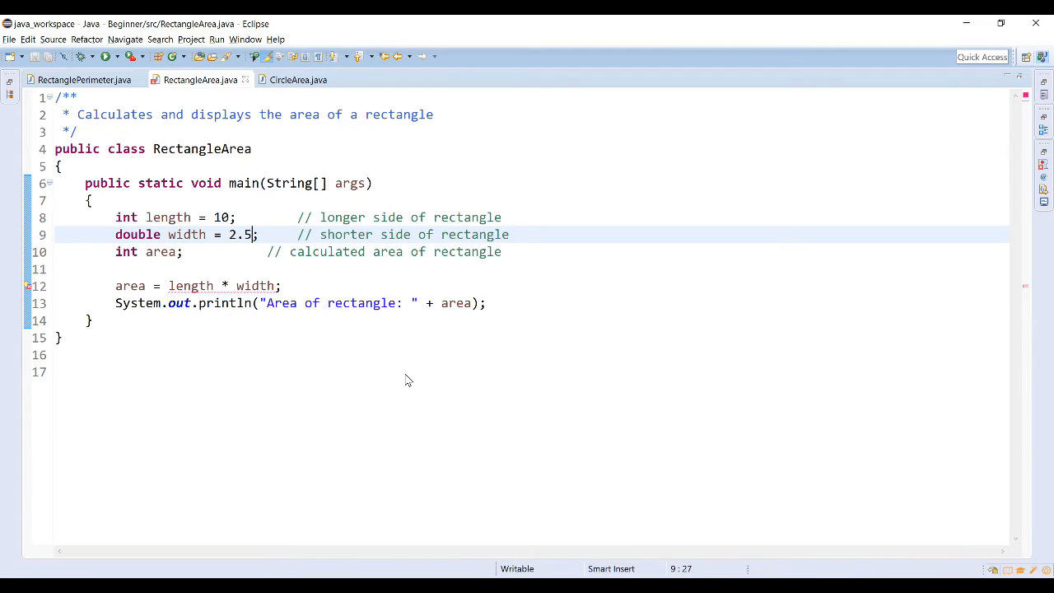
# - Run RectangleArea to see the double-to-int type mismatch error in the Console
pyautogui.click(100, 56)
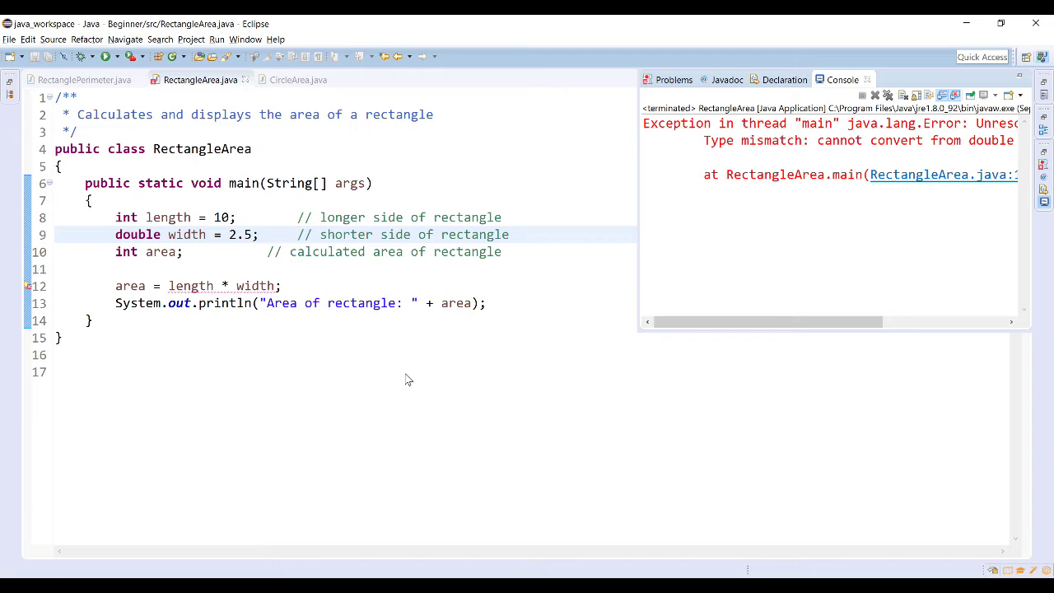
pyautogui.moveTo(732, 199)
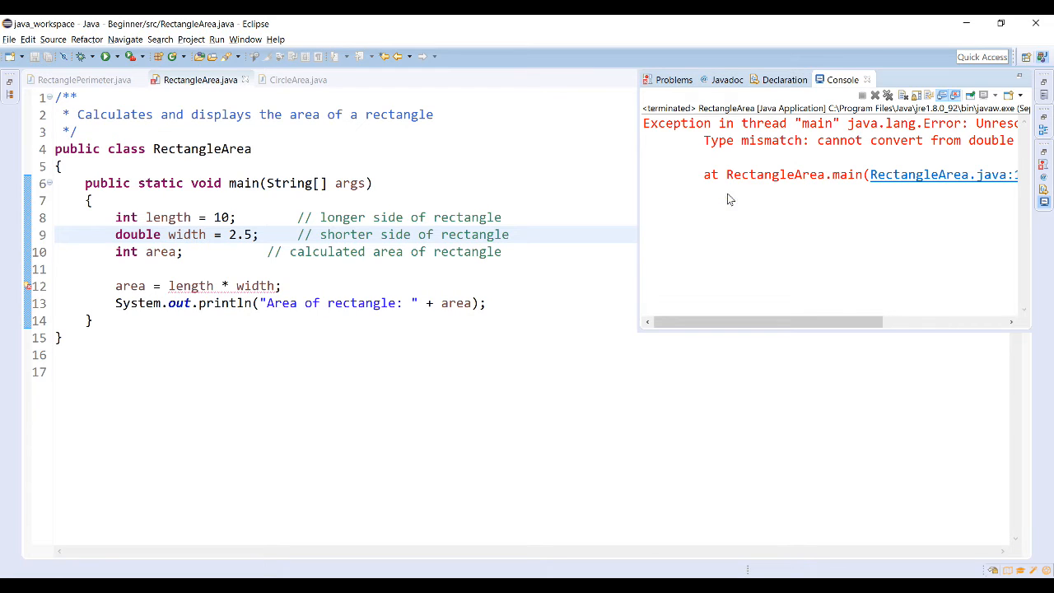
pyautogui.moveTo(744, 154)
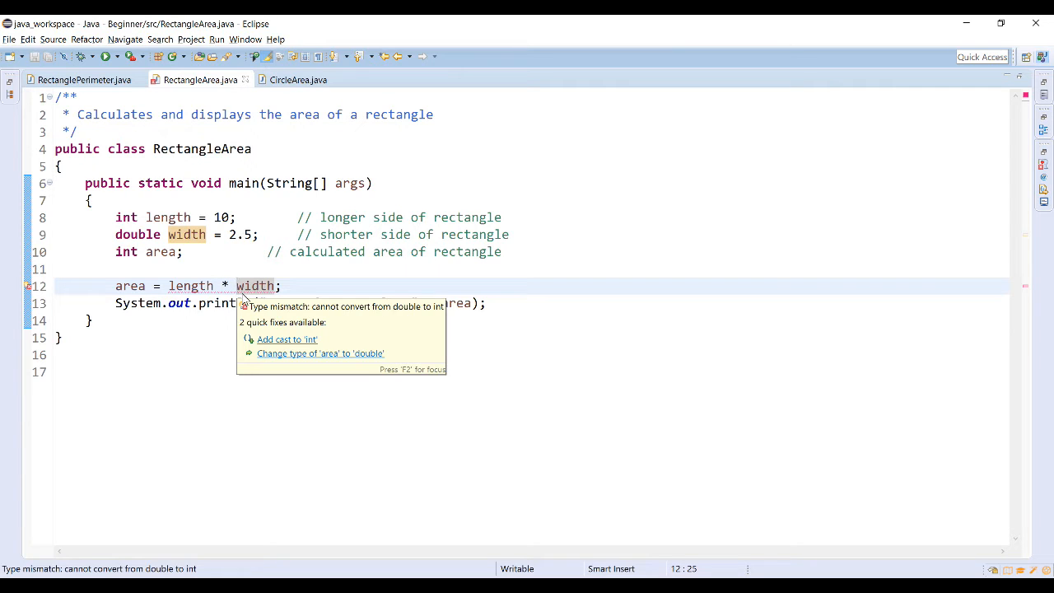
# - Cast width to (int) in the area calculation and run RectangleArea
pyautogui.write('(')
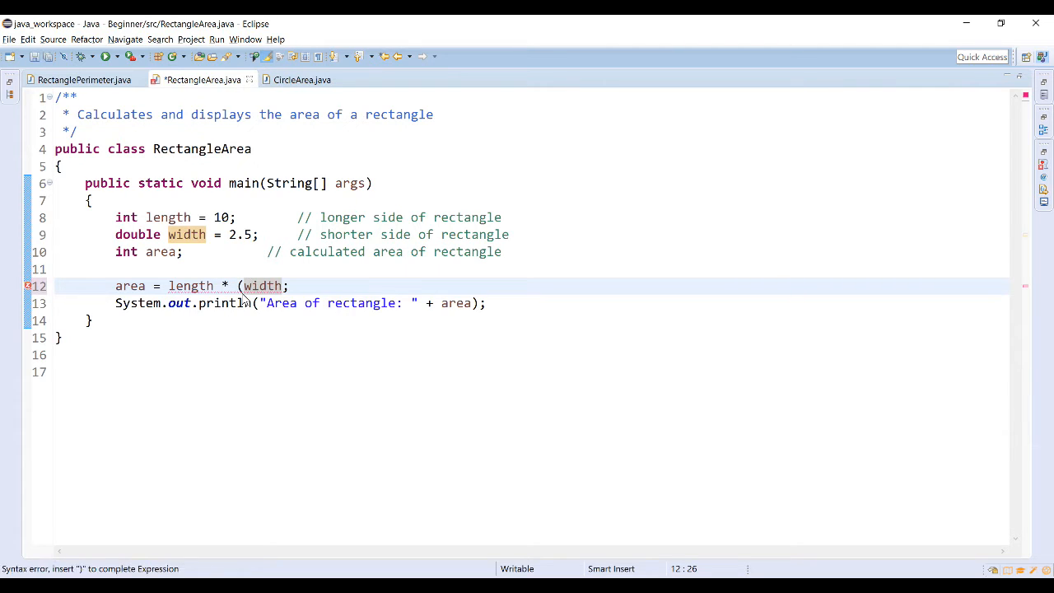
pyautogui.write('int')
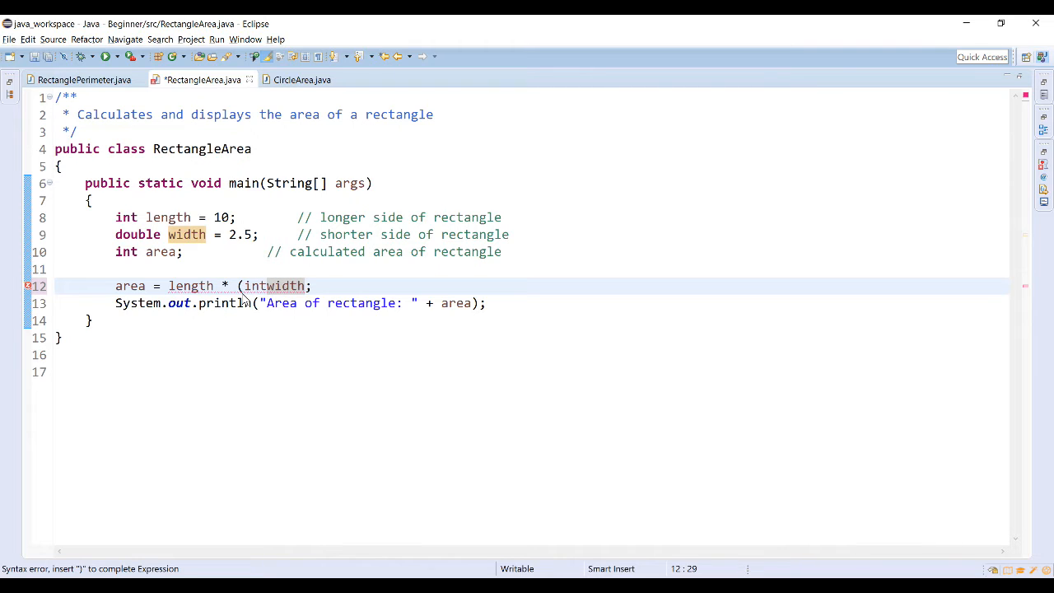
pyautogui.write(')')
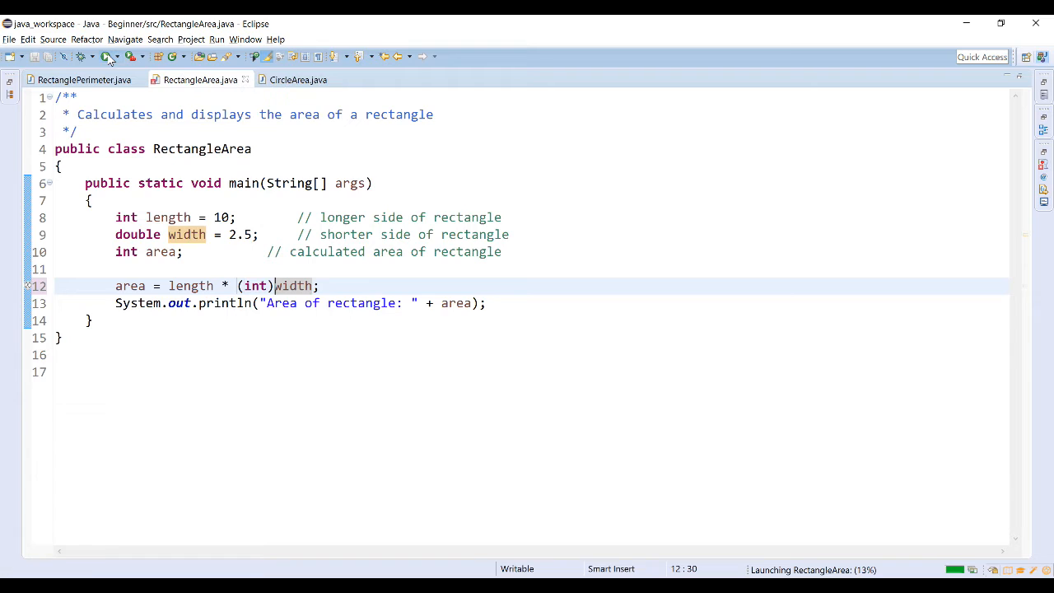
pyautogui.click(105, 56)
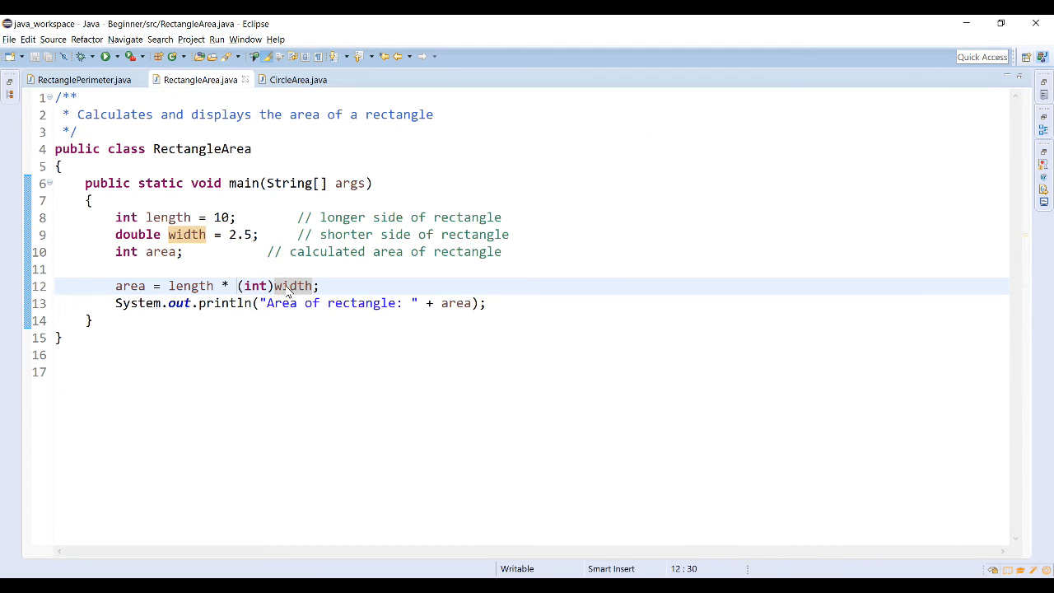
pyautogui.moveTo(293, 286)
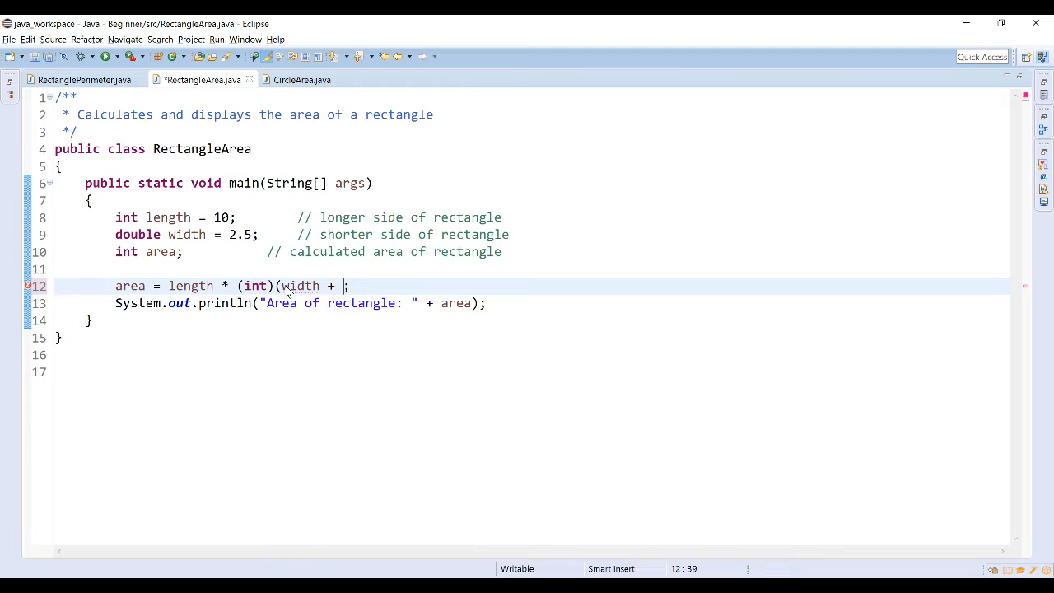
# - Complete the rounding expression (int)(width + 0.5) and run RectangleArea
pyautogui.write('0.5')
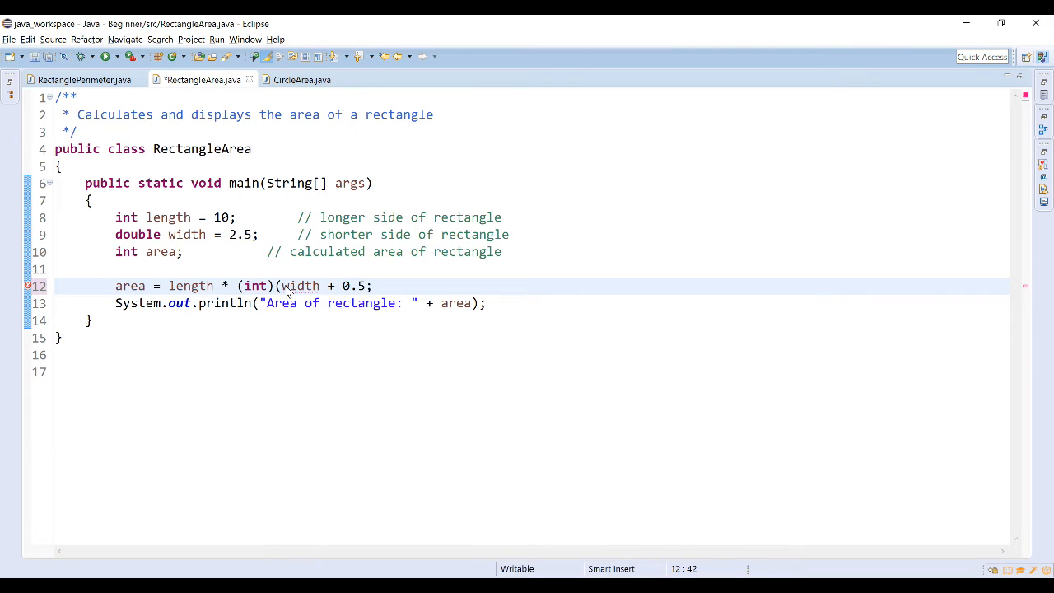
pyautogui.write(')')
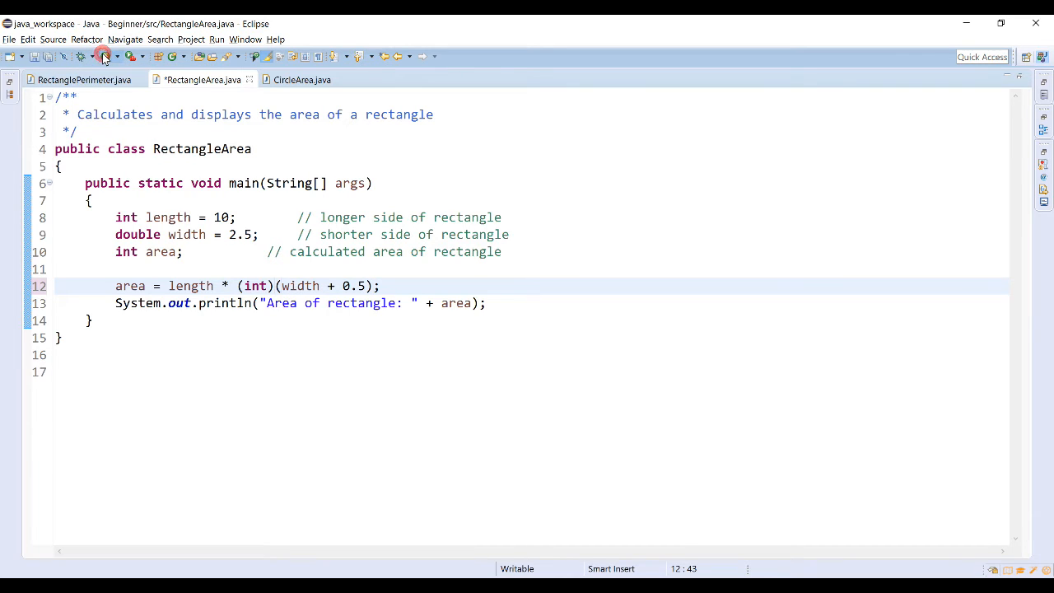
pyautogui.click(104, 56)
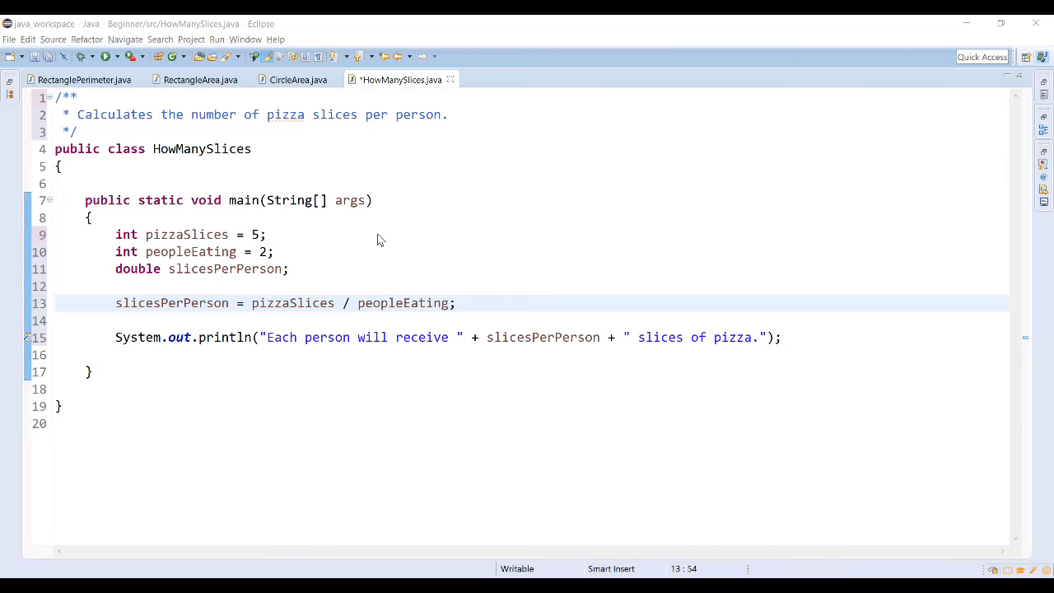
# - Comment line 13 as //integer division; and run HowManySlices, printing 2.0 slices
pyautogui.write('//integer division;')
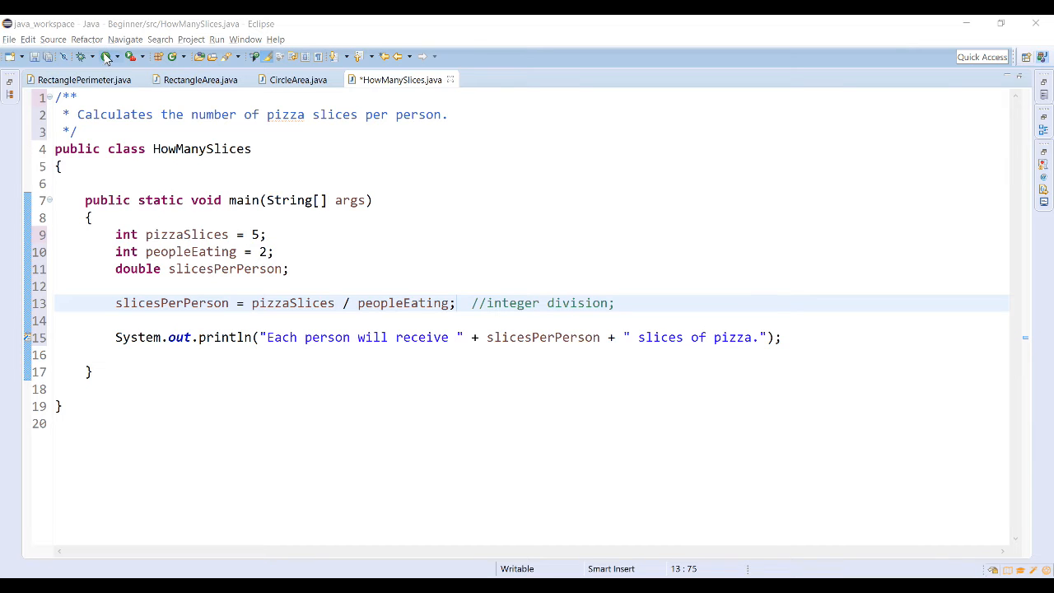
pyautogui.click(106, 56)
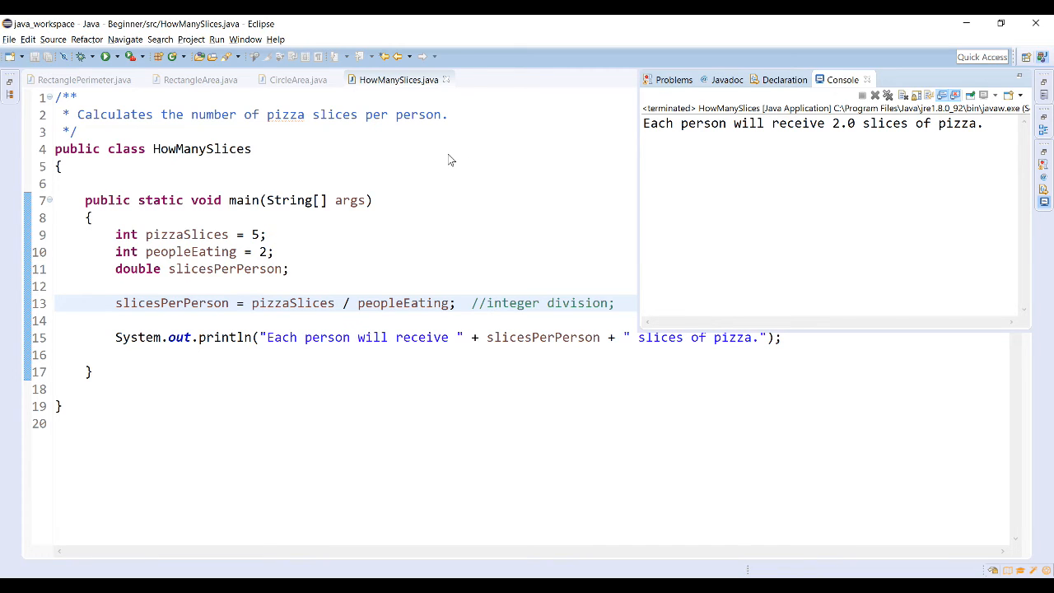
pyautogui.moveTo(420, 117)
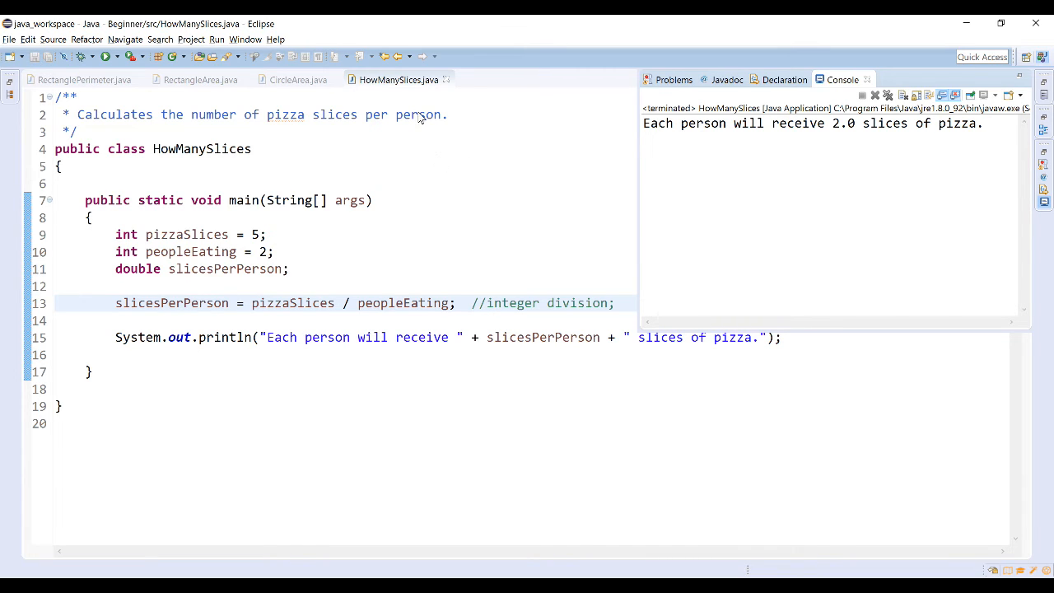
pyautogui.click(623, 304)
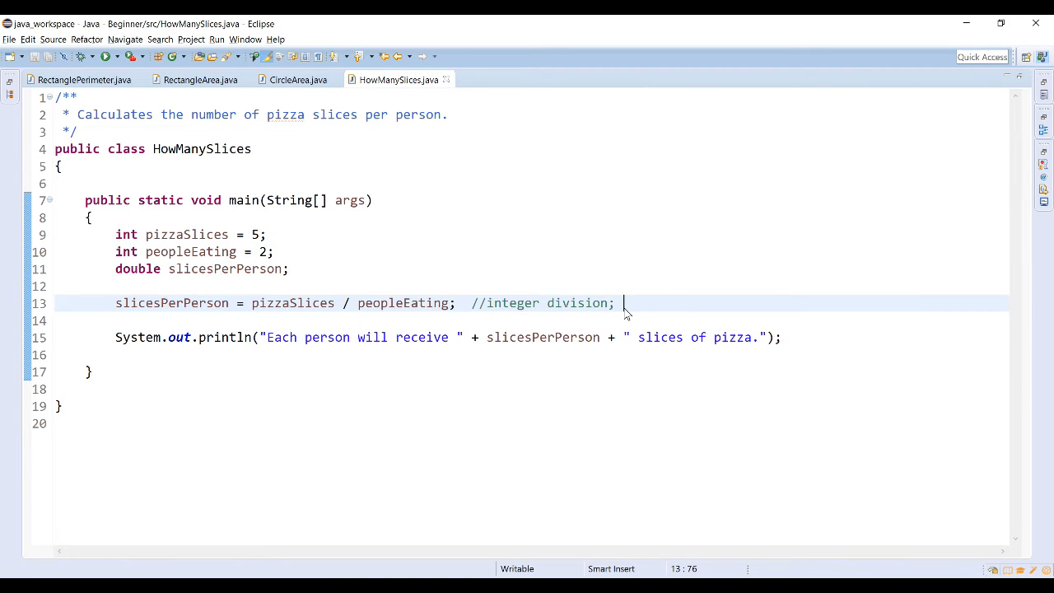
# - Note result = 2.0, then start slicesPerPerson = (double)pizzaSlices / on line 14
pyautogui.write('res')
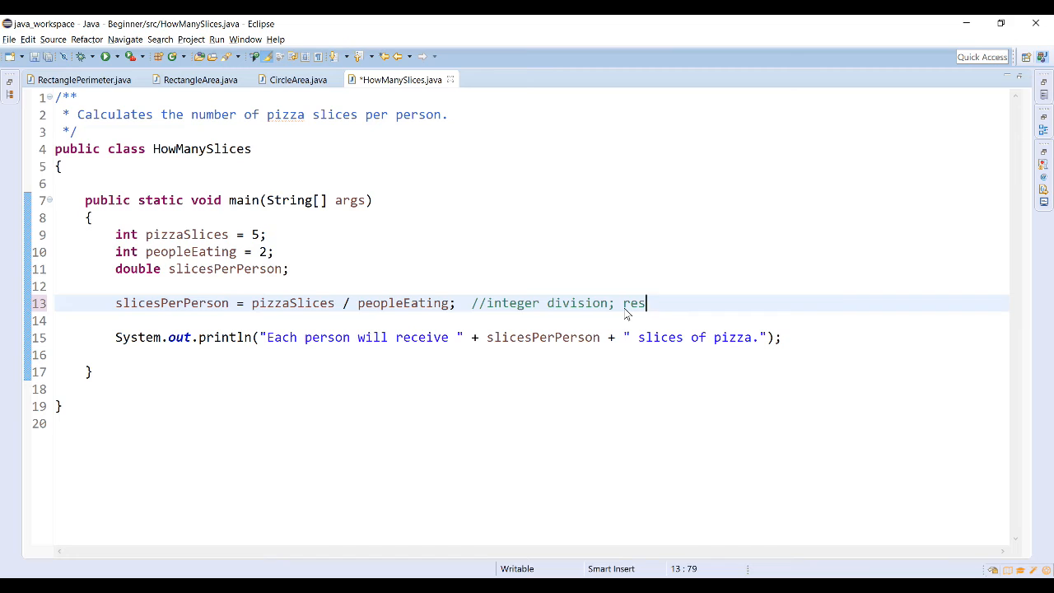
pyautogui.write('ult =')
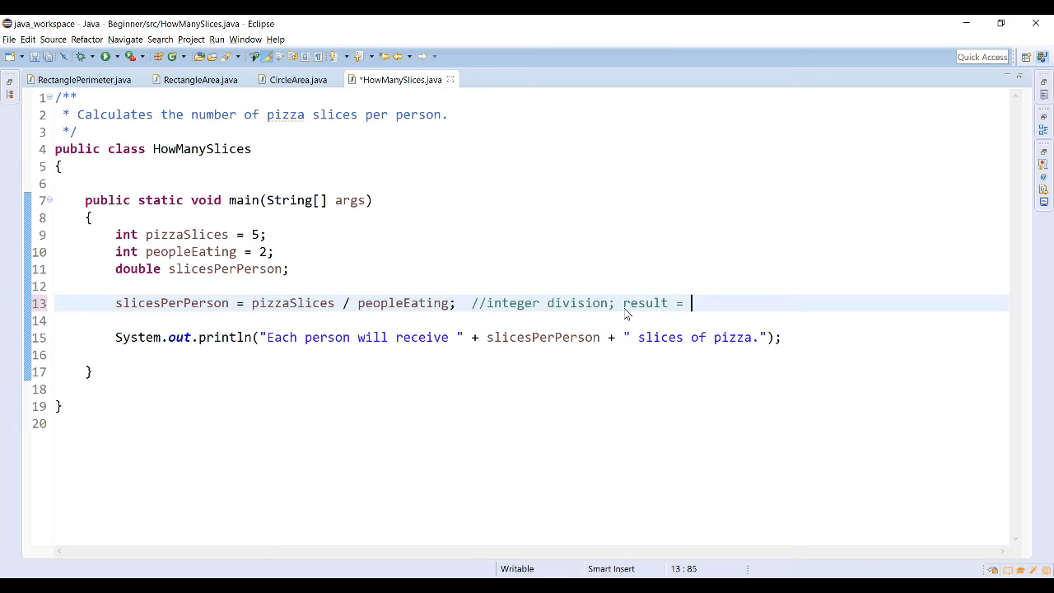
pyautogui.write('2.0')
pyautogui.write('sl')
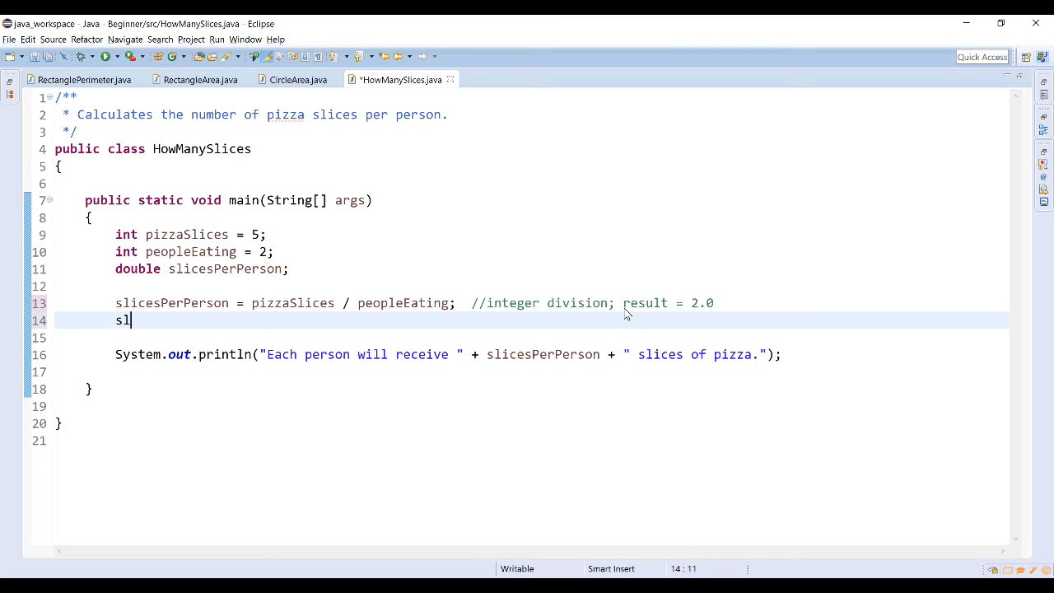
pyautogui.write('ices')
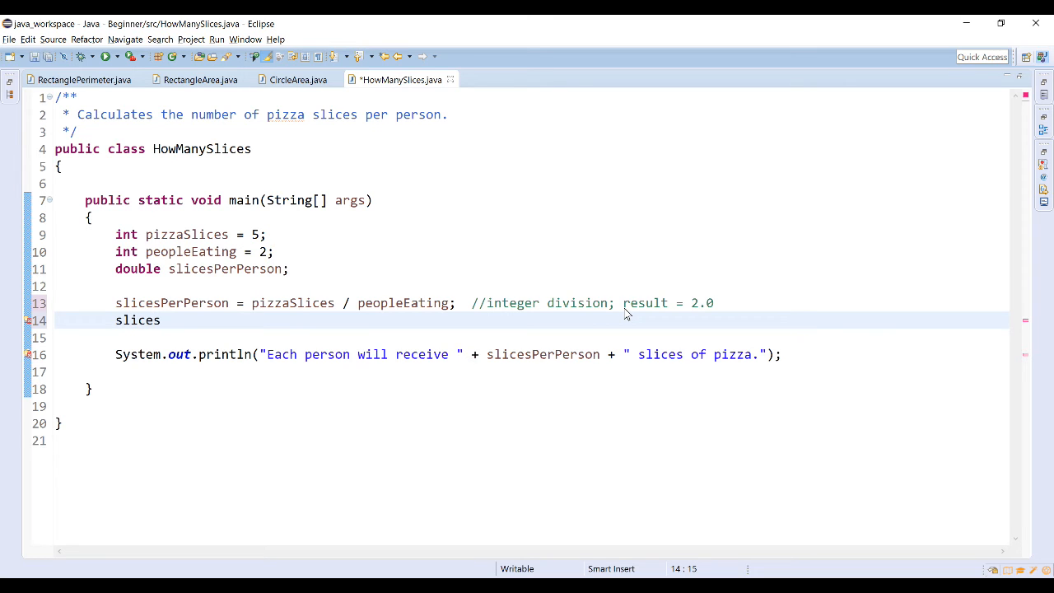
pyautogui.write('PerPerson =')
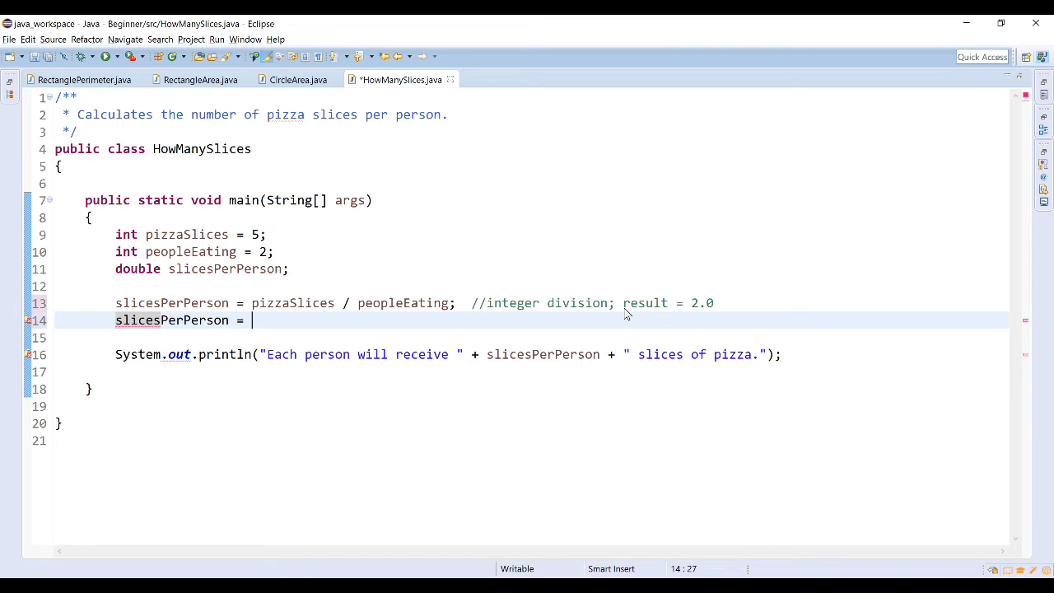
pyautogui.write('(double)')
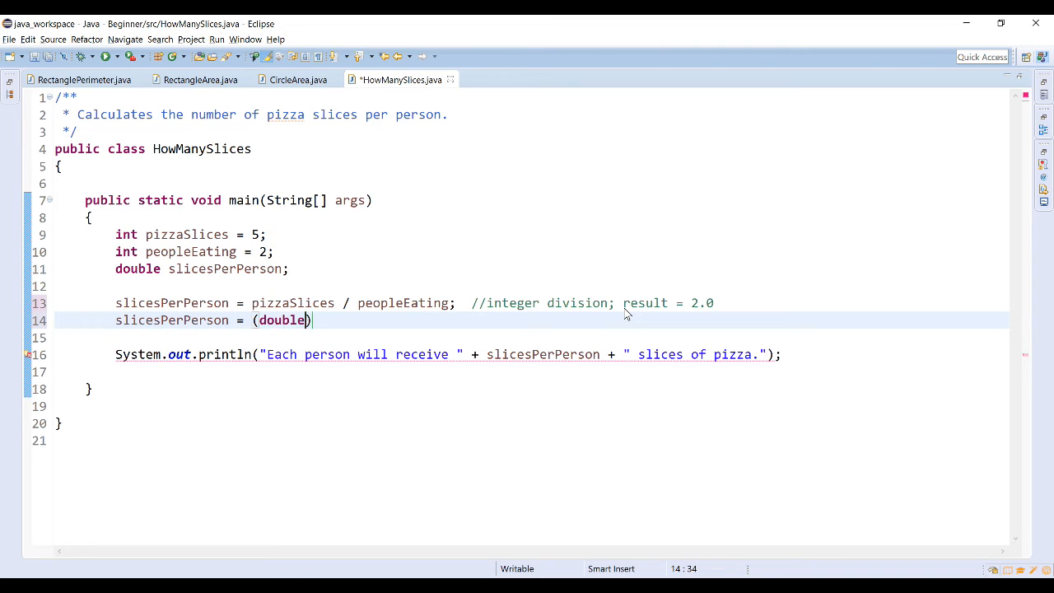
pyautogui.write('pizza')
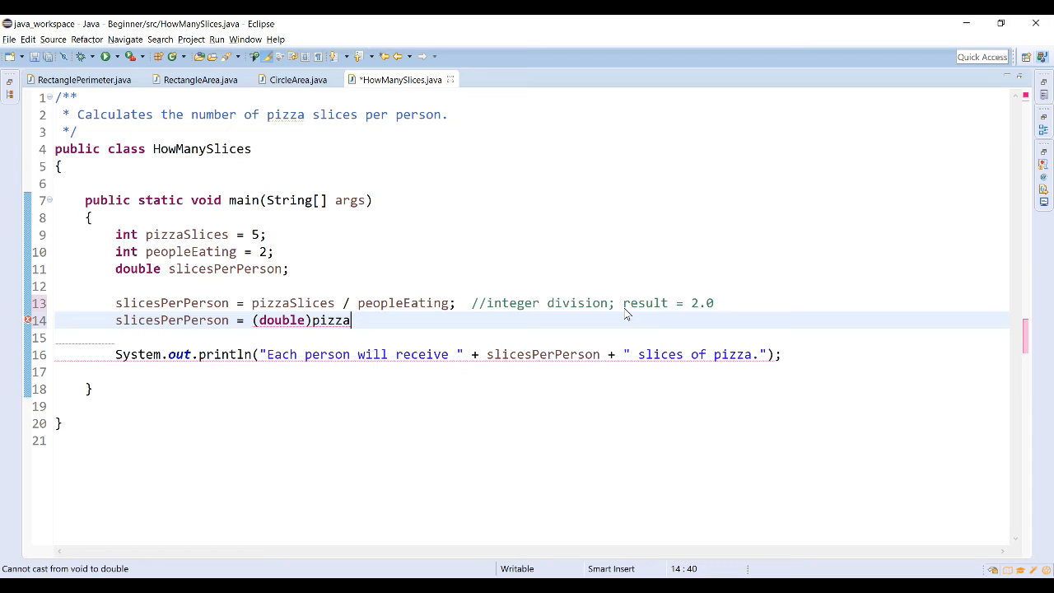
pyautogui.write('Slices /')
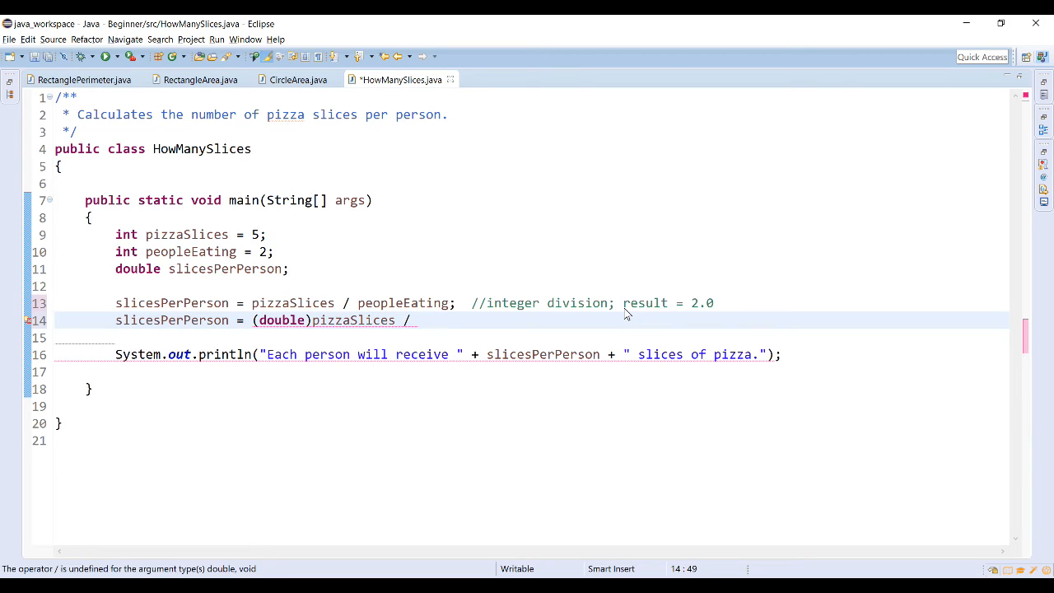
# - Finish the line with (double)peopleEating; //decimal division; fixing a mistyped cast
pyautogui.write('<doub')
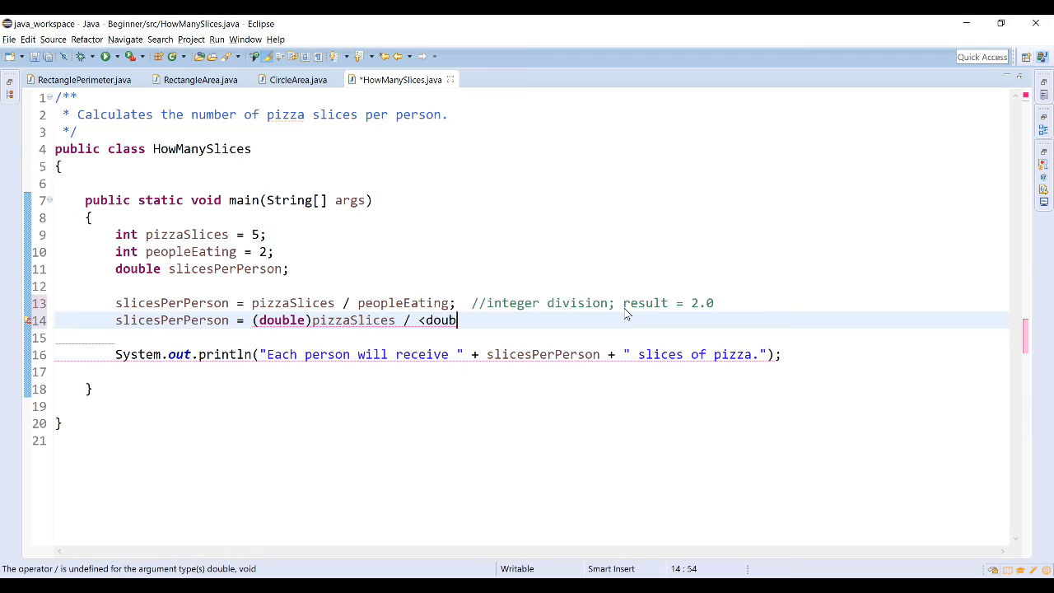
pyautogui.press('BackSpace')
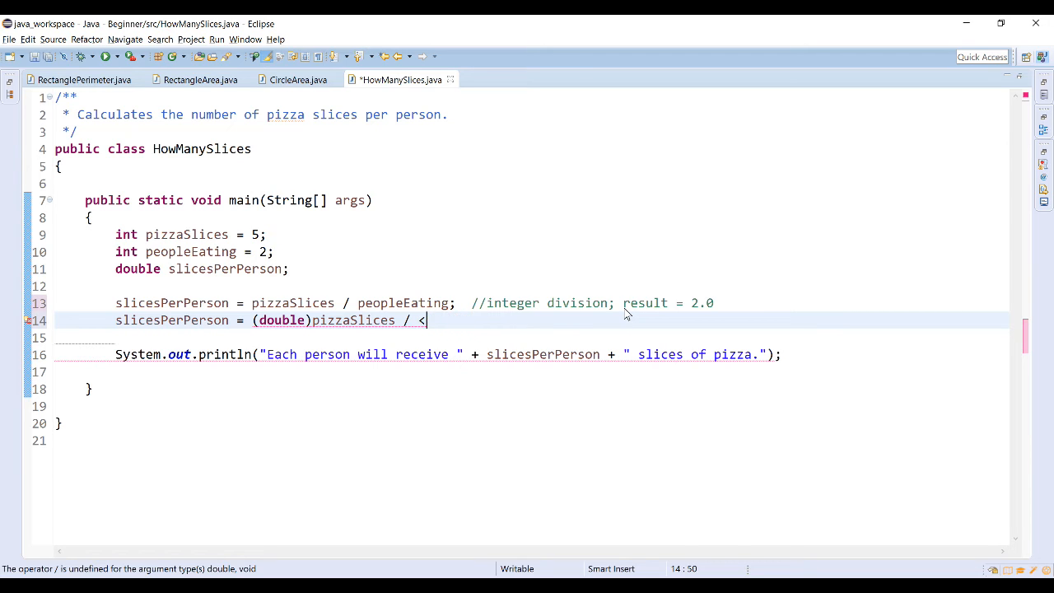
pyautogui.write('(double)')
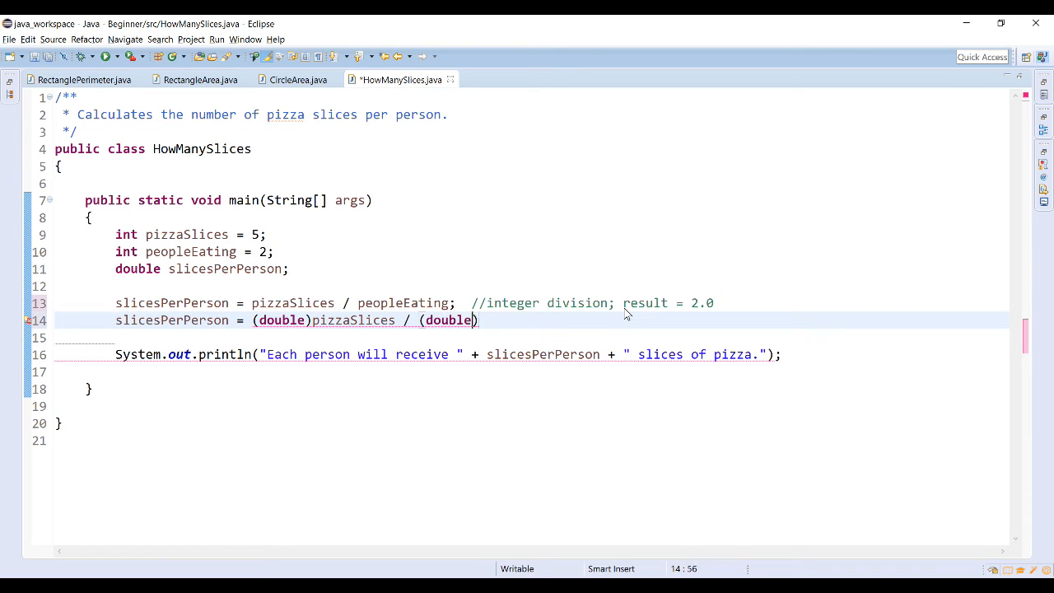
pyautogui.write('pe')
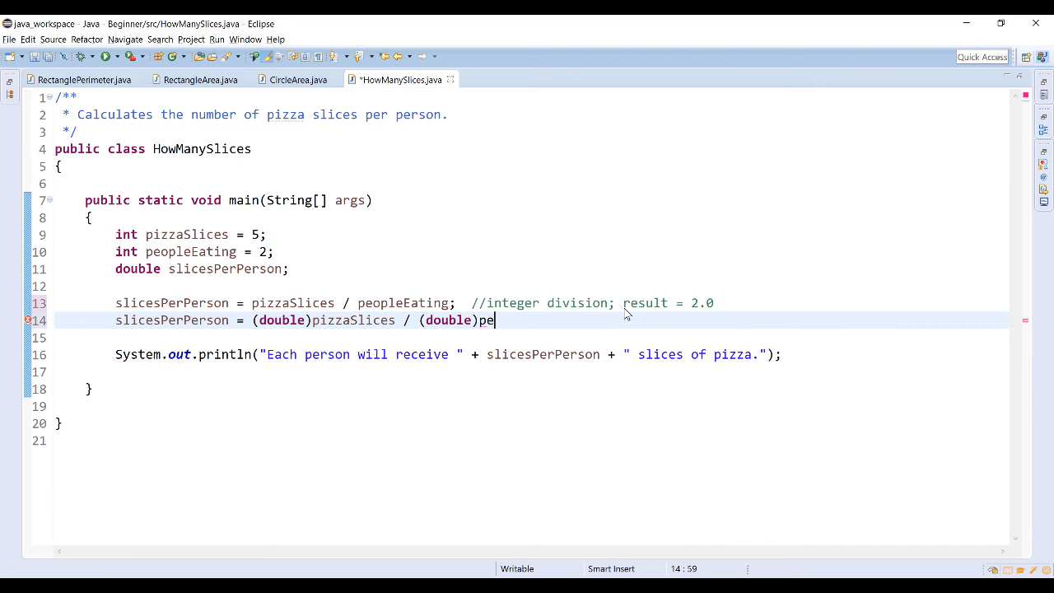
pyautogui.write('opleE')
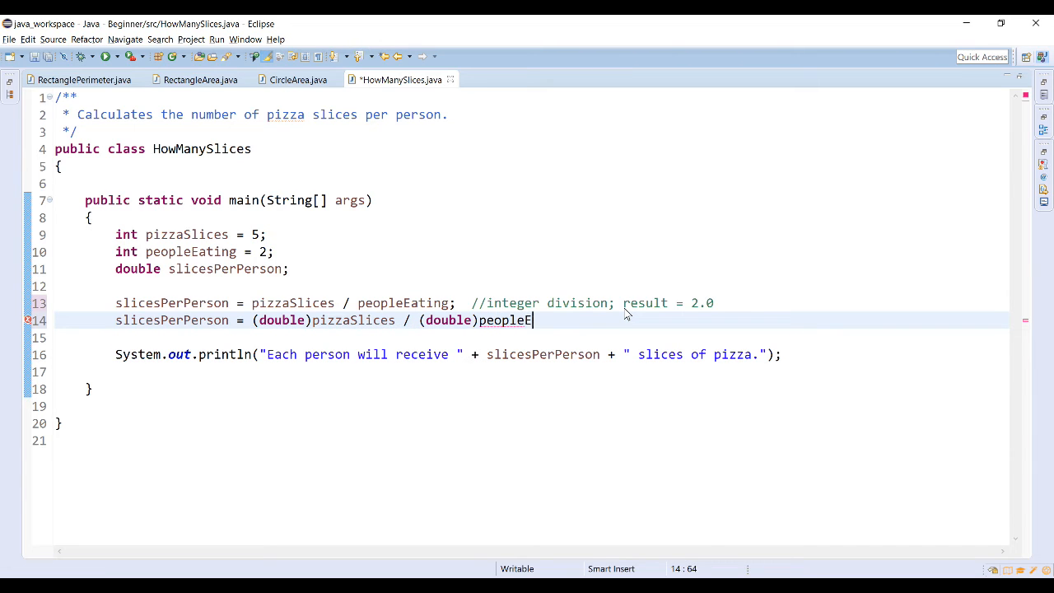
pyautogui.write('ating')
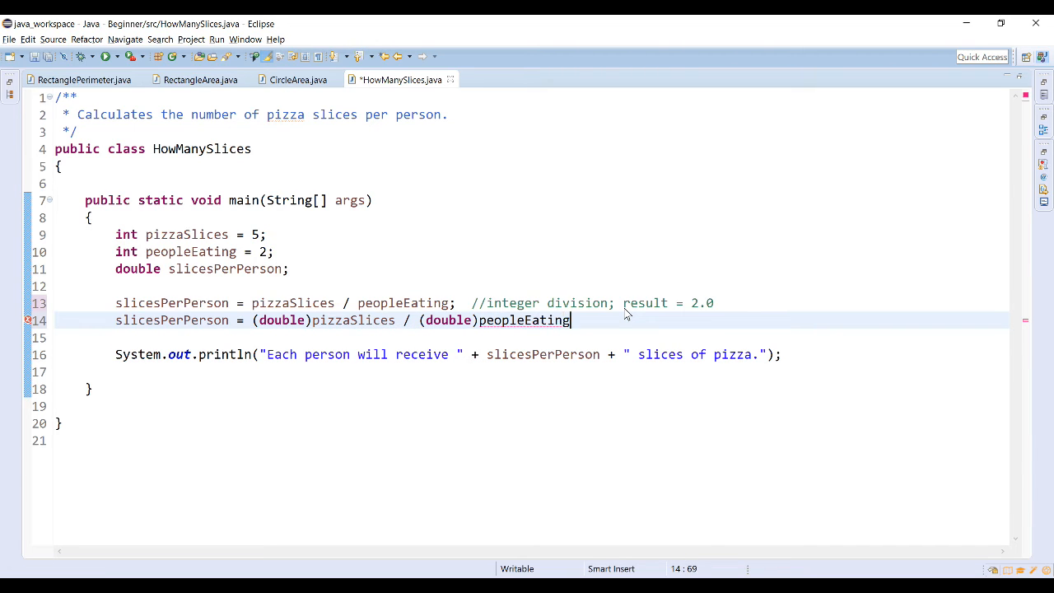
pyautogui.write('; //d')
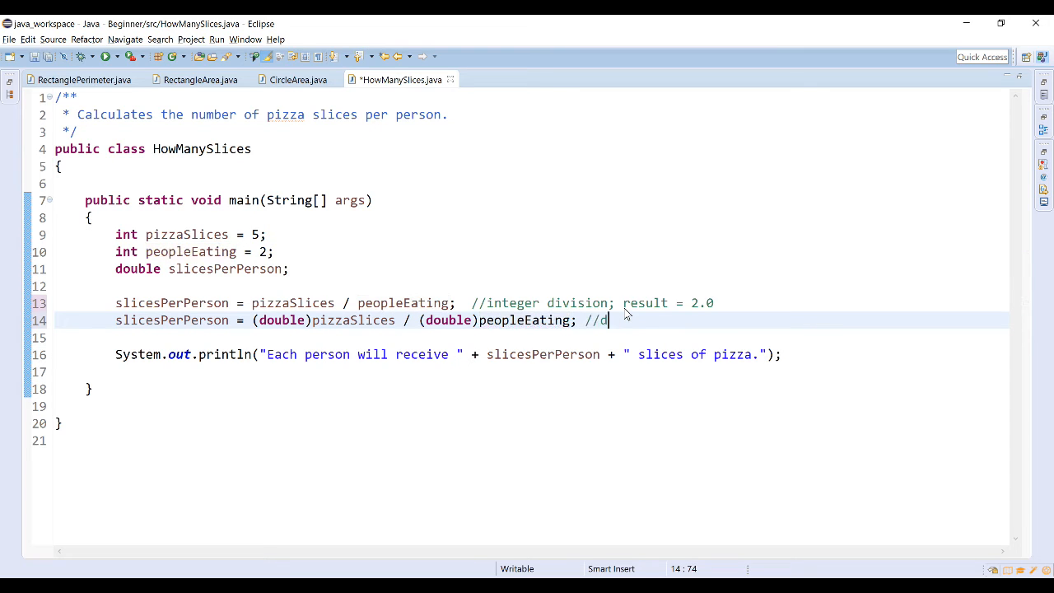
pyautogui.write('ecimal di')
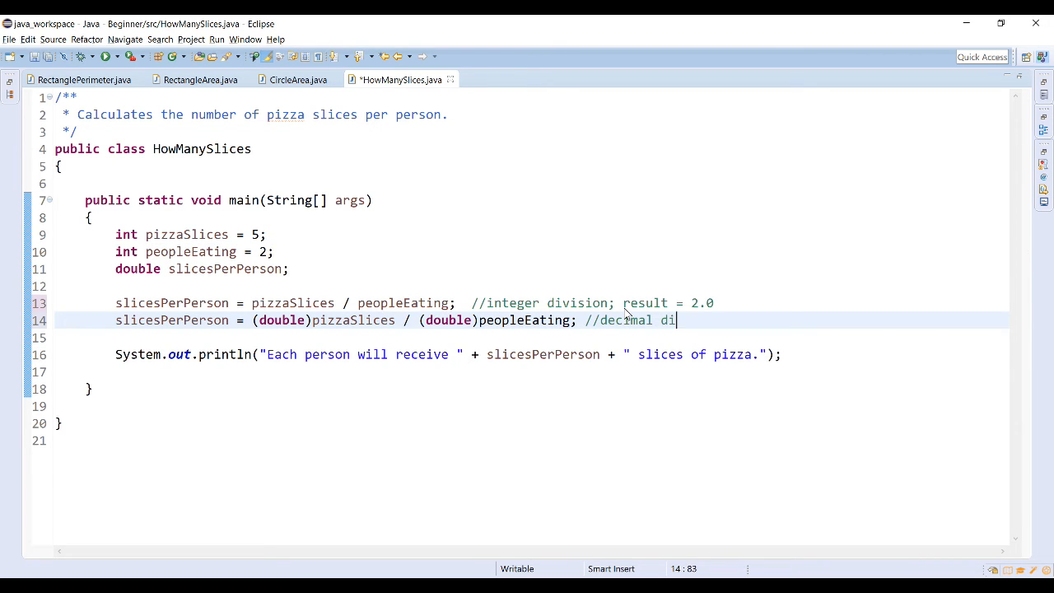
pyautogui.write('vision;')
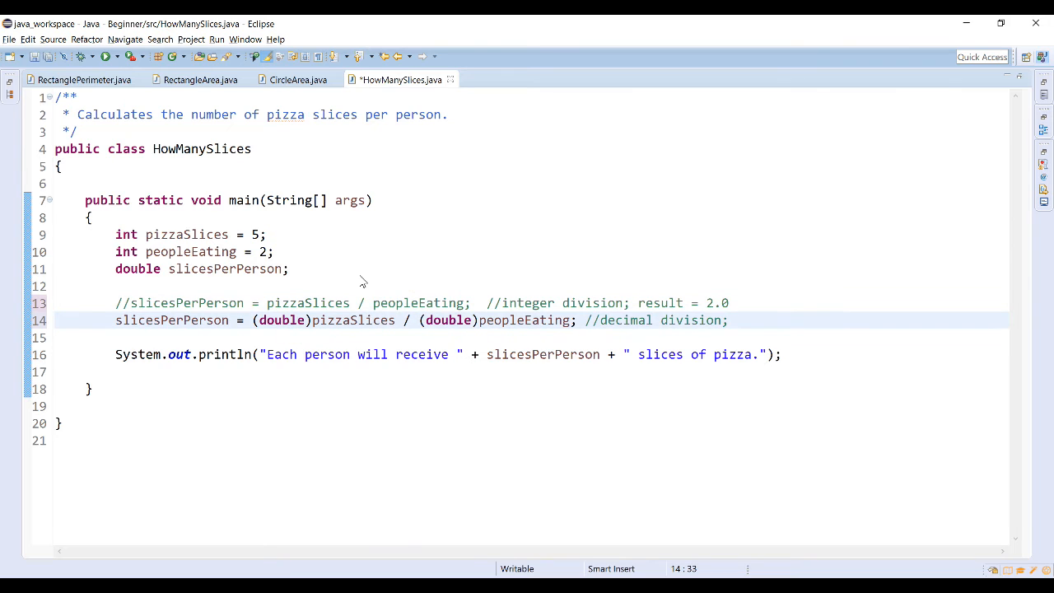
pyautogui.moveTo(424, 303)
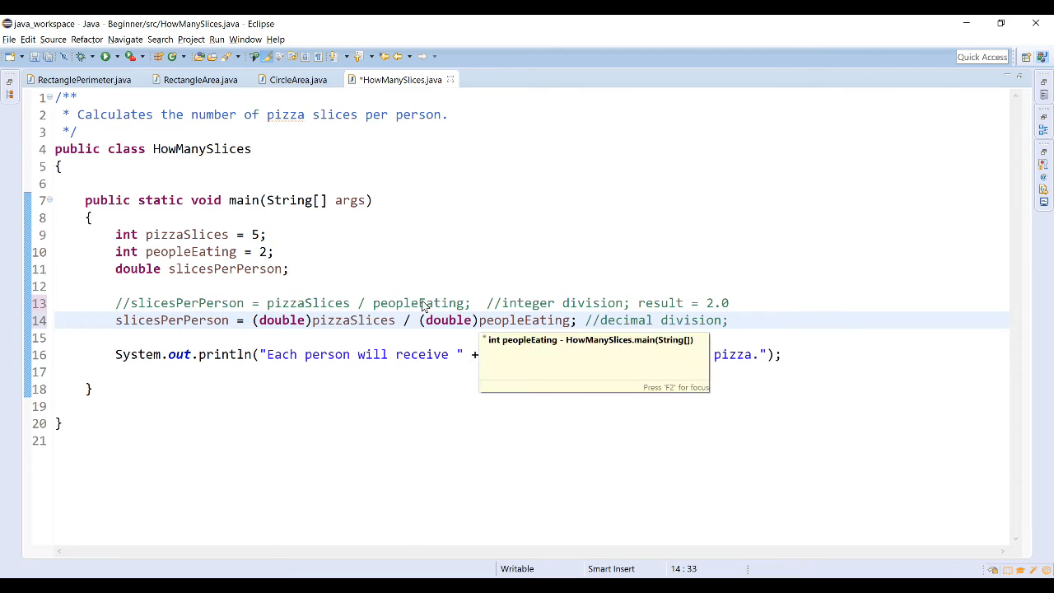
pyautogui.moveTo(343, 320)
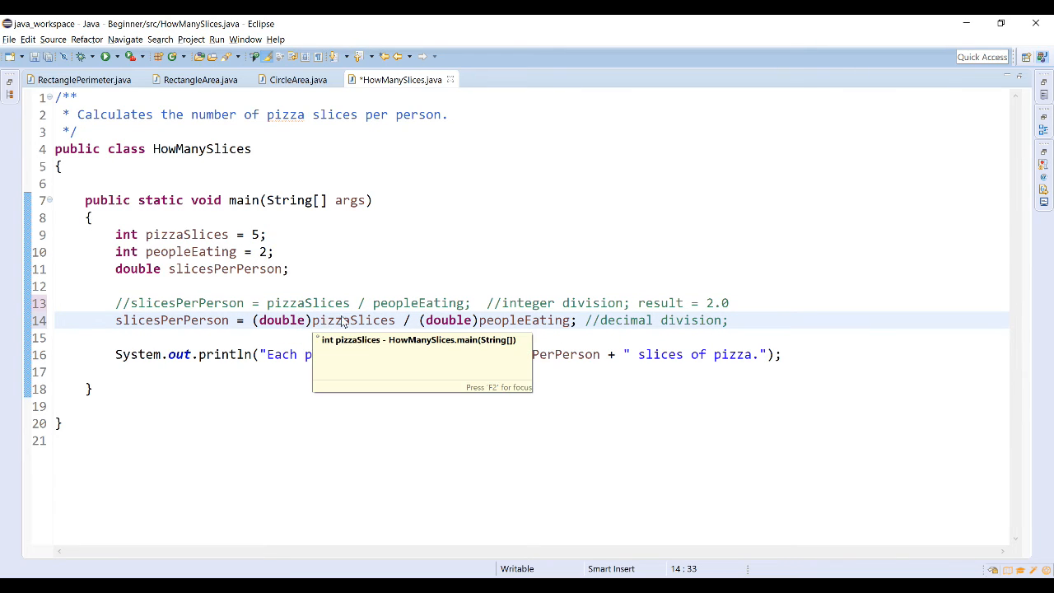
pyautogui.moveTo(481, 320)
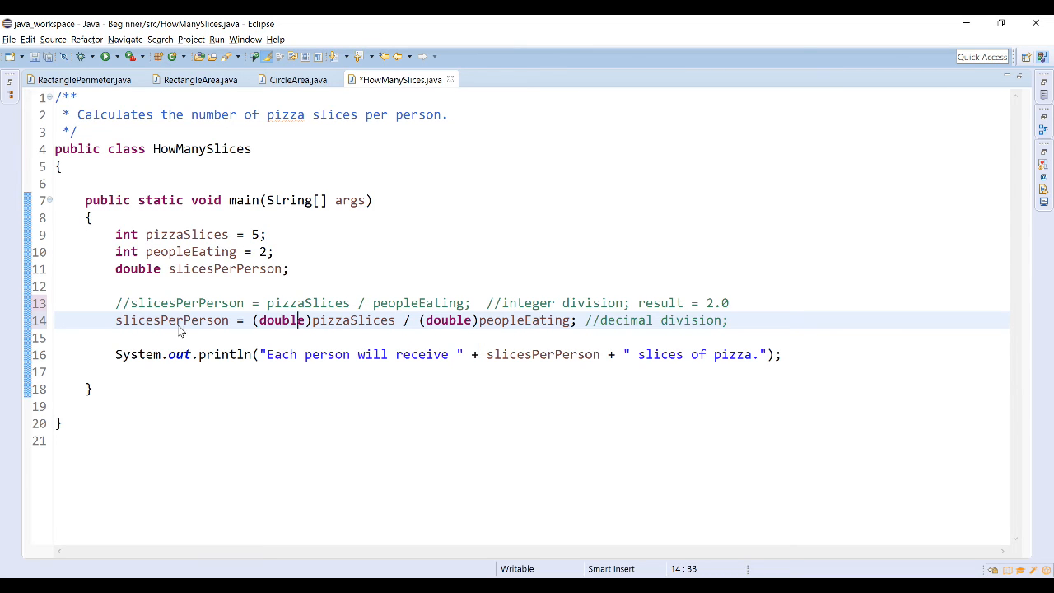
pyautogui.moveTo(178, 330)
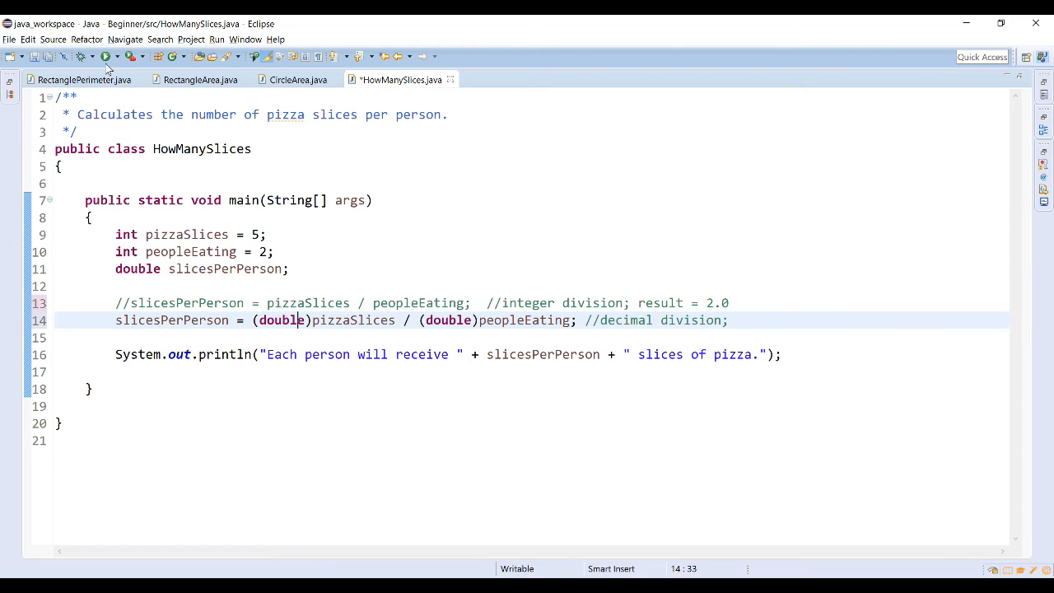
# - Append result = 2.5 to the decimal-division comment, then switch to RectangleArea
pyautogui.click(105, 56)
pyautogui.write(' result')
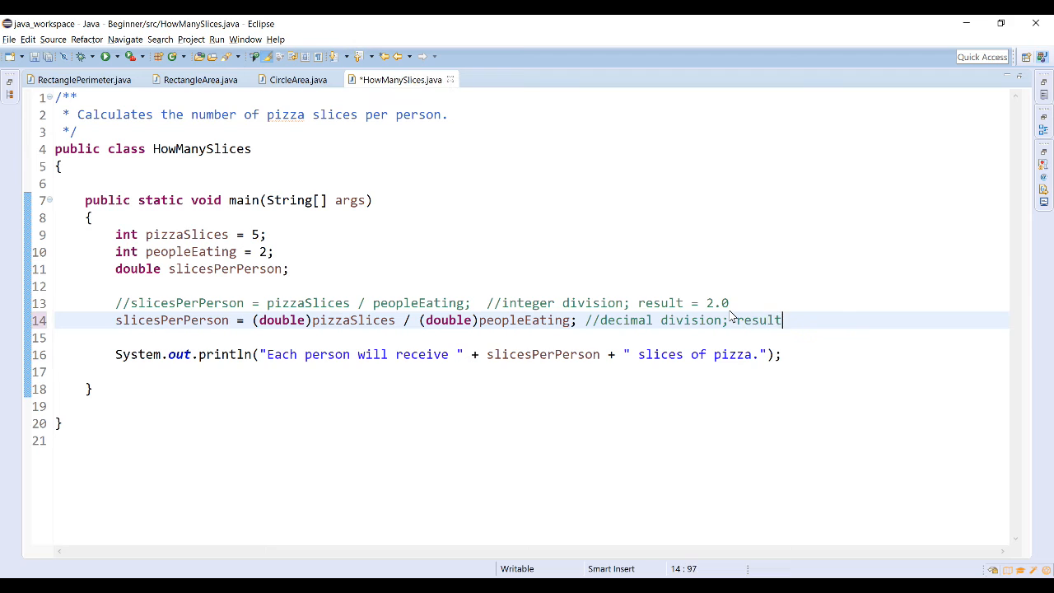
pyautogui.write('= 2.5')
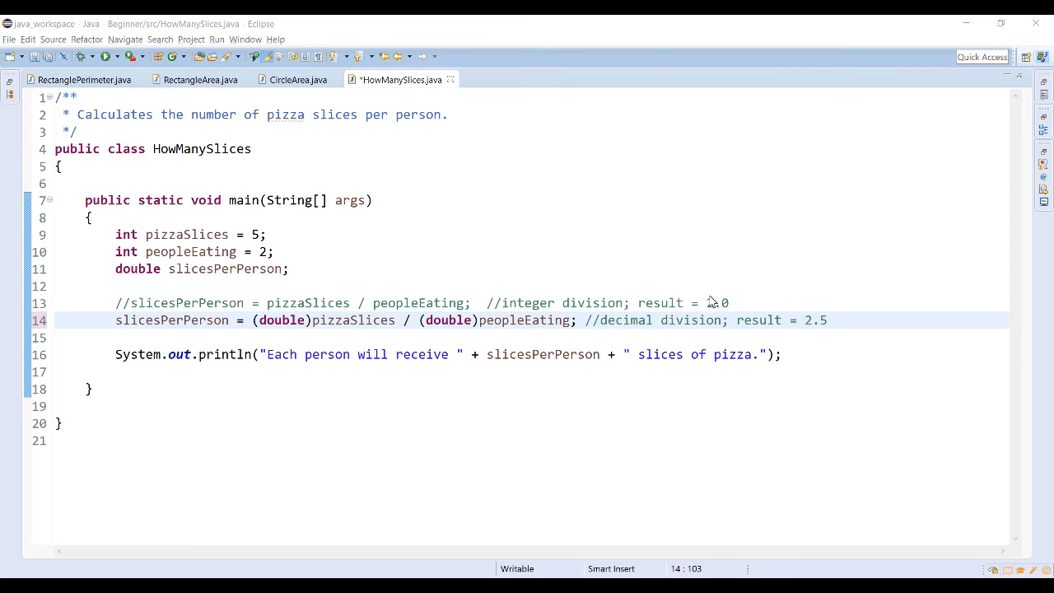
pyautogui.click(200, 79)
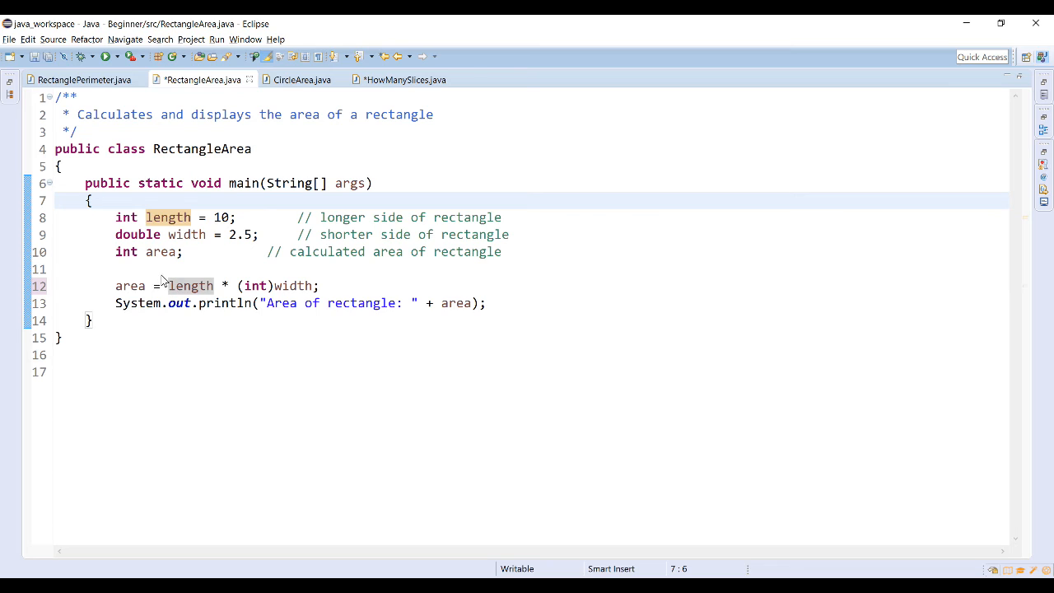
# - Declare area as double, drop the int cast from length * width, and run RectangleArea
pyautogui.click(132, 252)
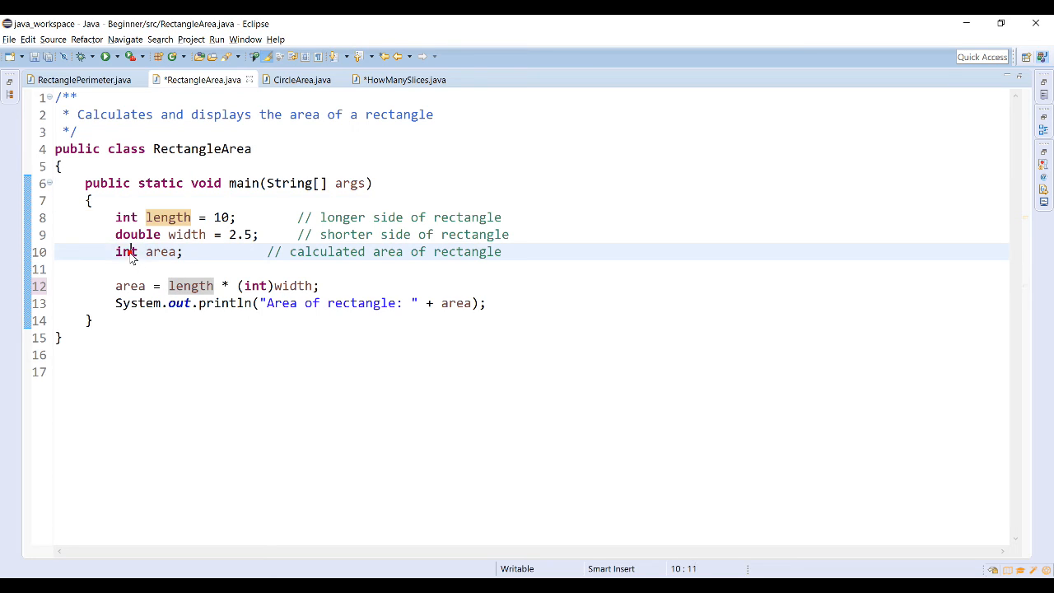
pyautogui.write('doubl')
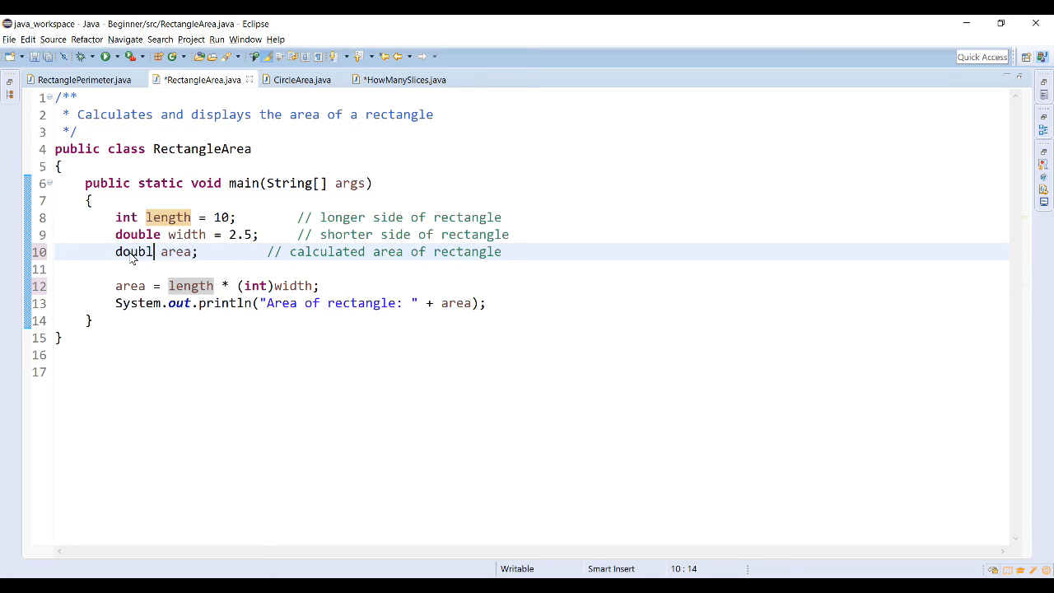
pyautogui.write('e')
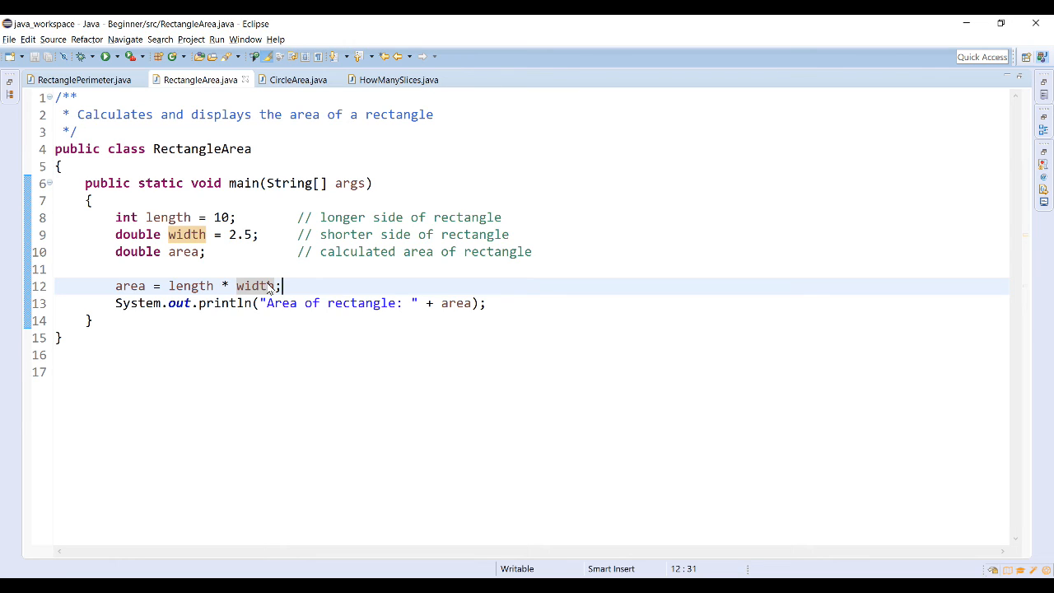
pyautogui.moveTo(173, 287)
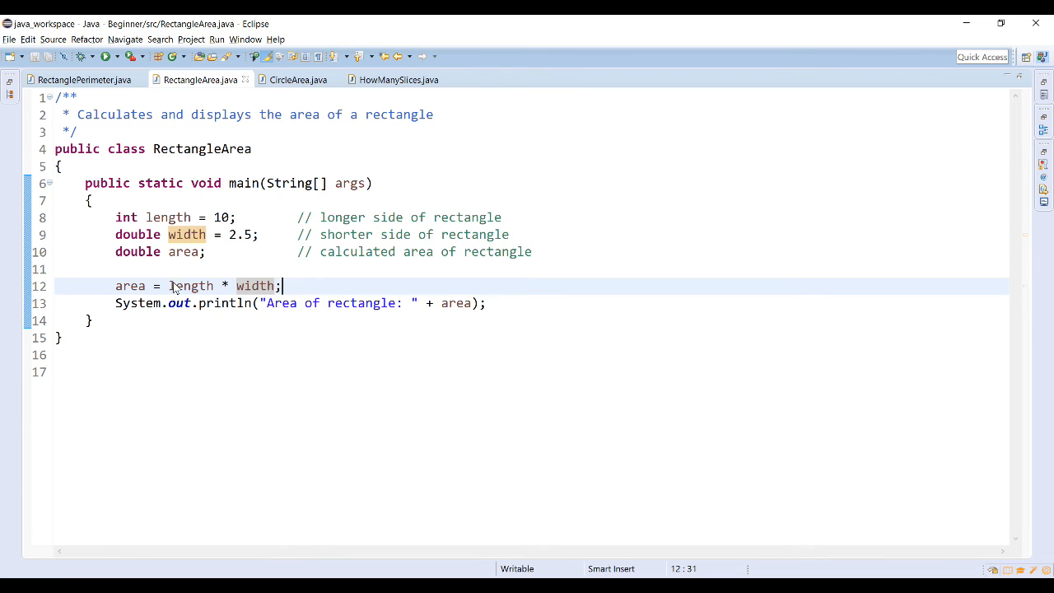
pyautogui.doubleClick(192, 287)
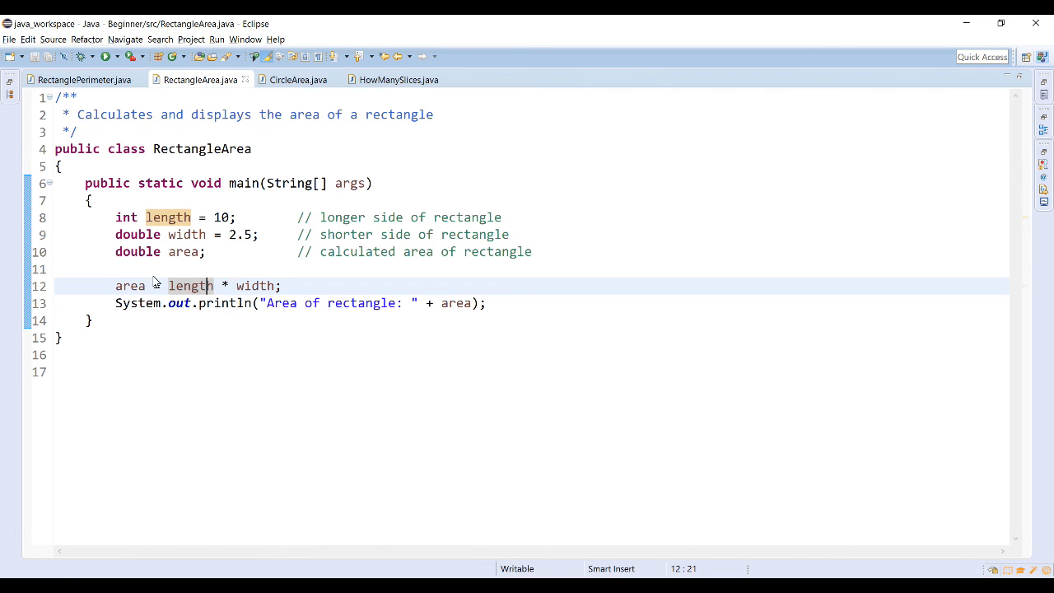
pyautogui.doubleClick(129, 286)
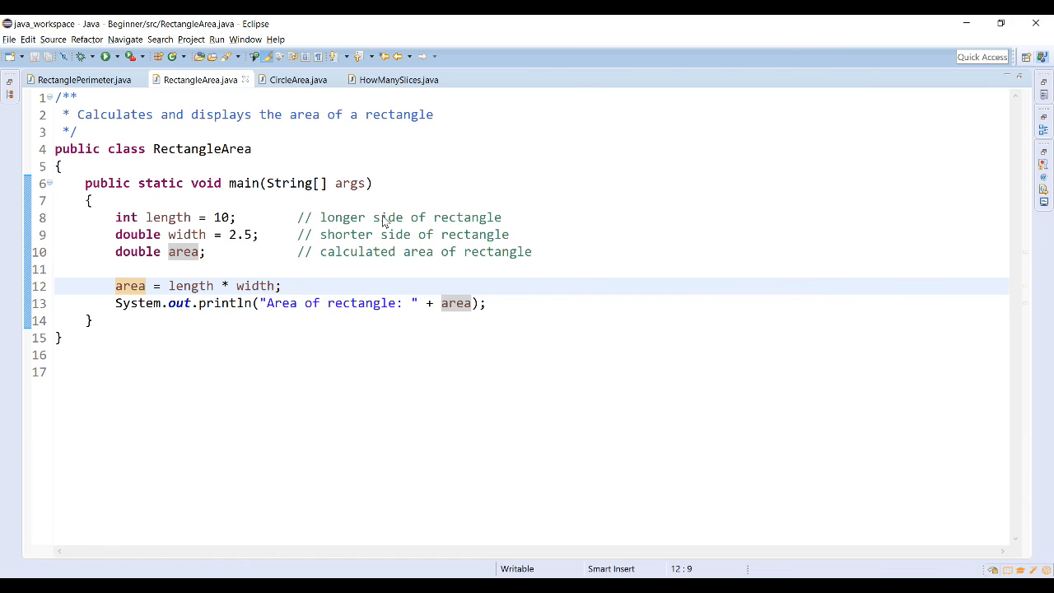
pyautogui.click(101, 56)
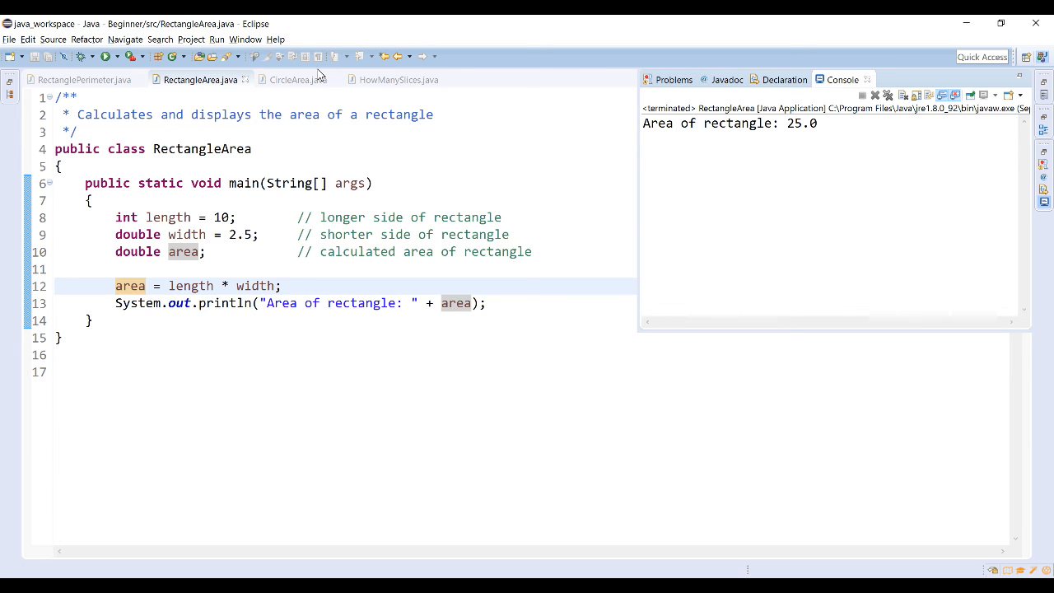
pyautogui.moveTo(251, 257)
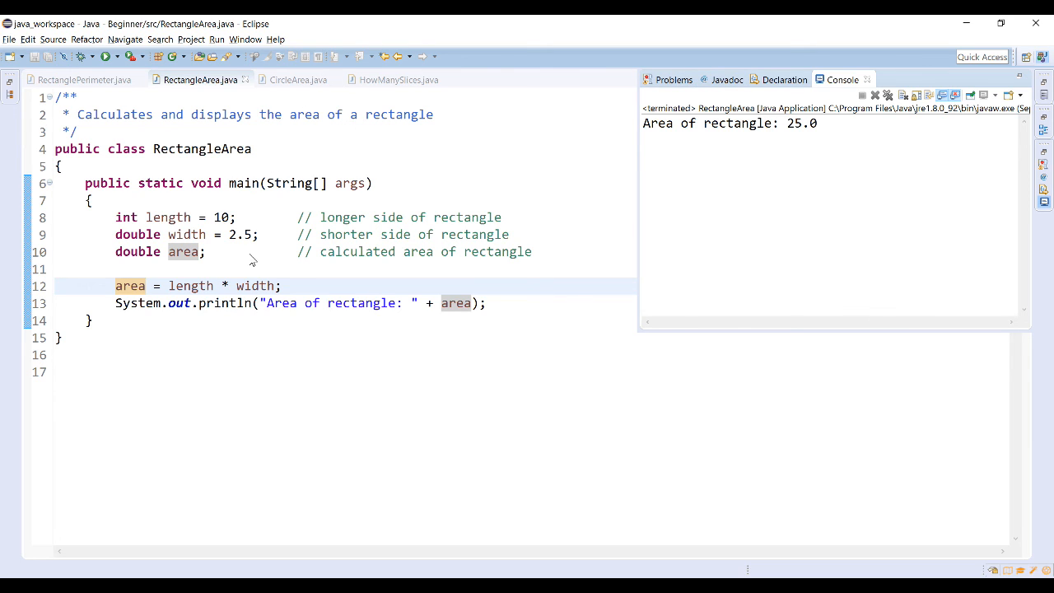
# - Return to the RectangleArea code after reading Area of rectangle: 25.0
pyautogui.click(168, 286)
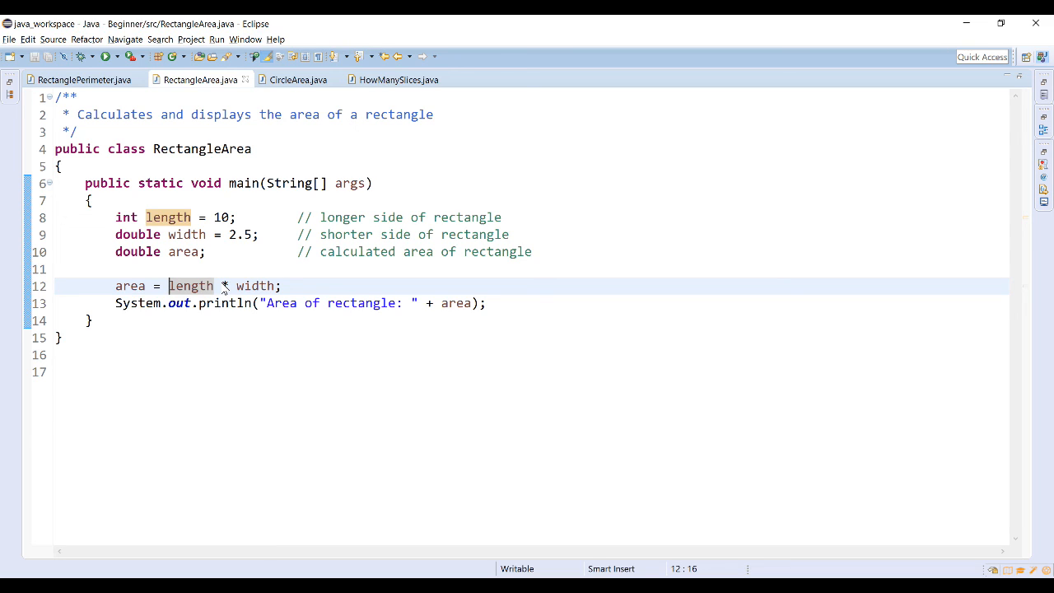
# - Begin typing a (double) cast before length in the area formula
pyautogui.write('(')
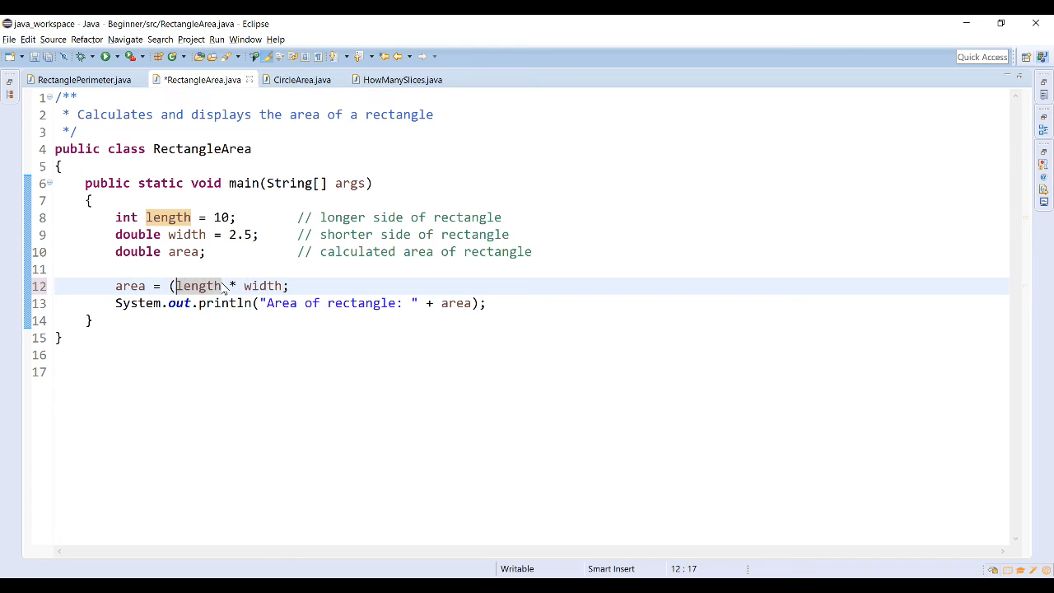
pyautogui.write('double')
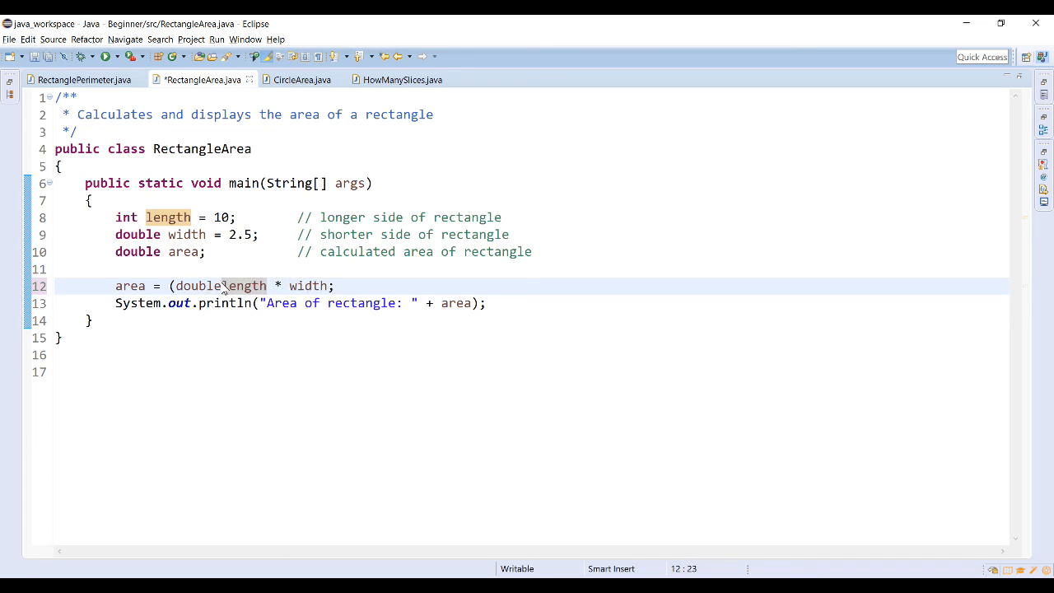